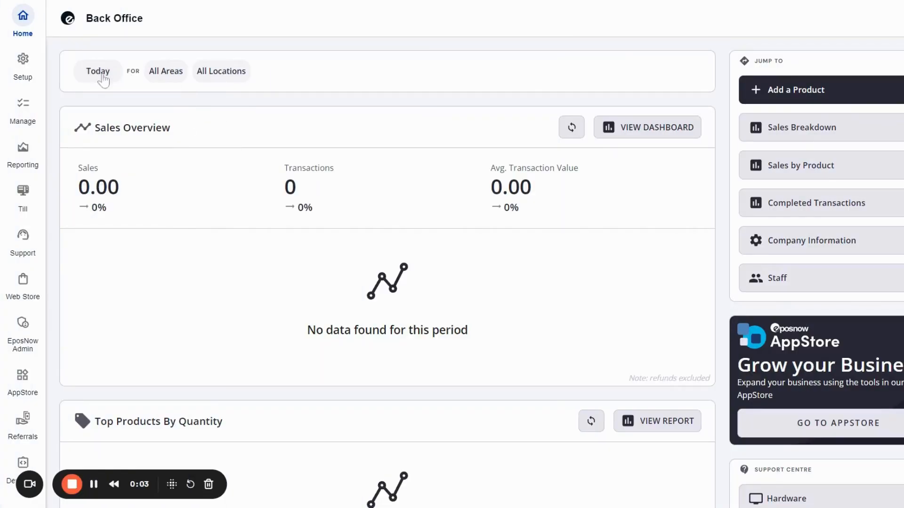
mouse_move(89, 111)
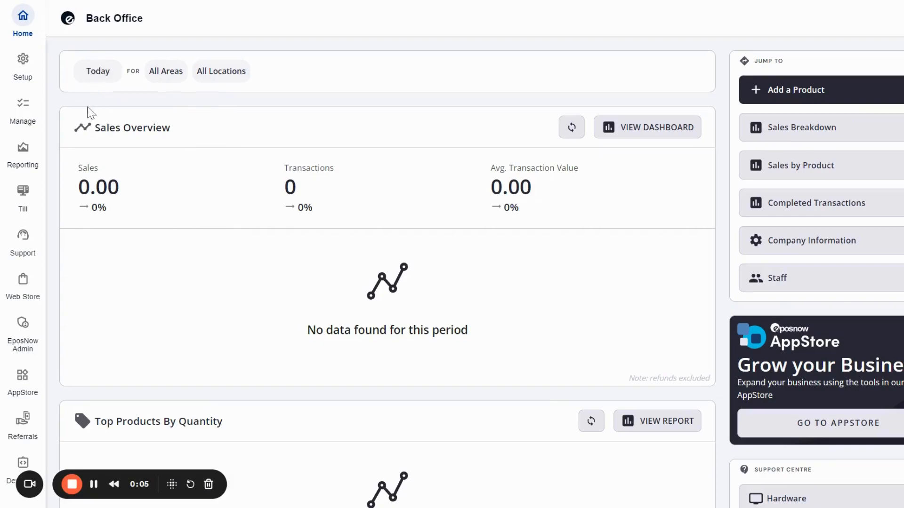
mouse_move(23, 110)
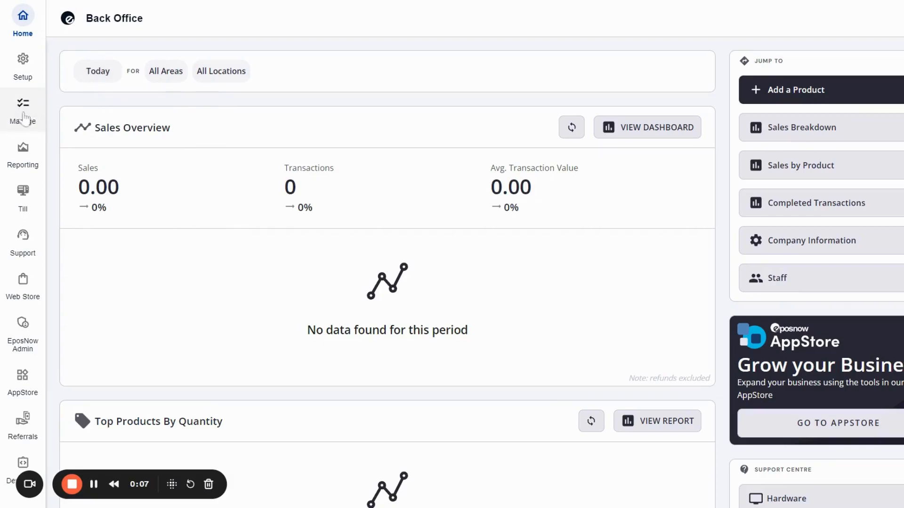
Go to Manage > Products > Product List to view items like Pizza 9".
left_click(23, 109)
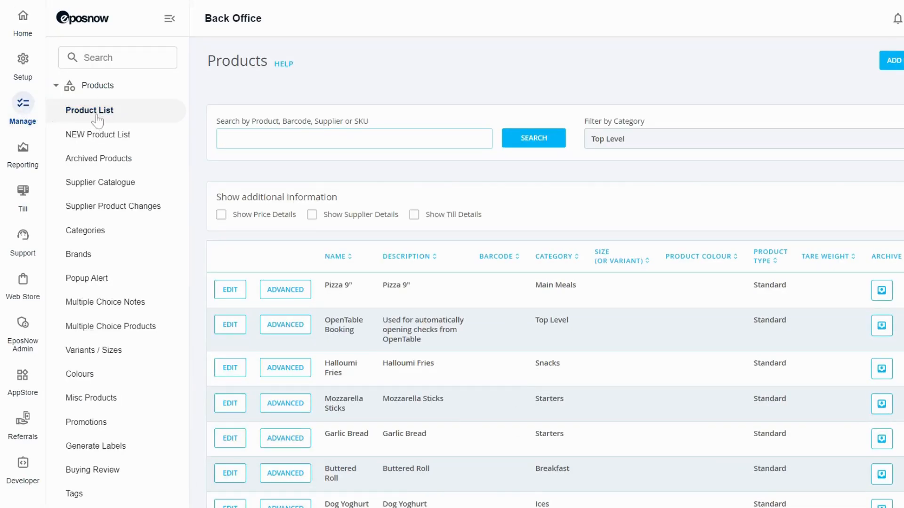
left_click(353, 138)
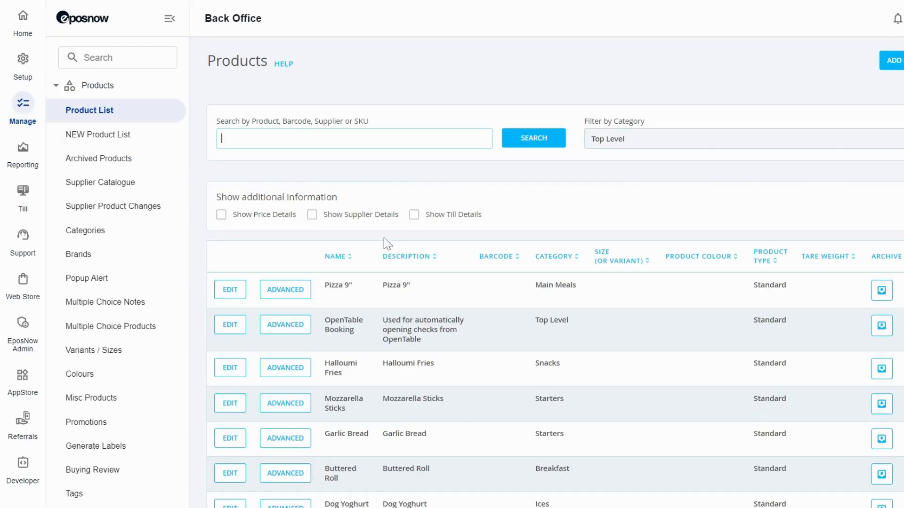
mouse_move(262, 232)
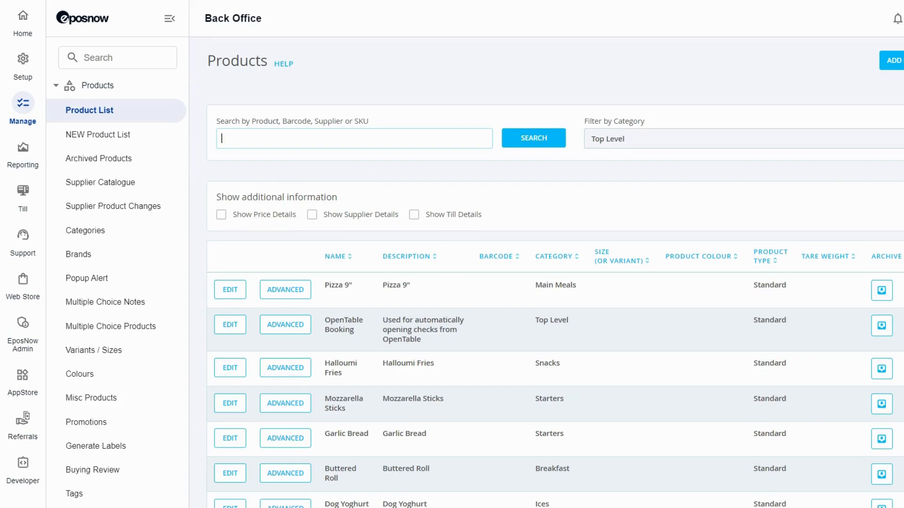
double_click(275, 196)
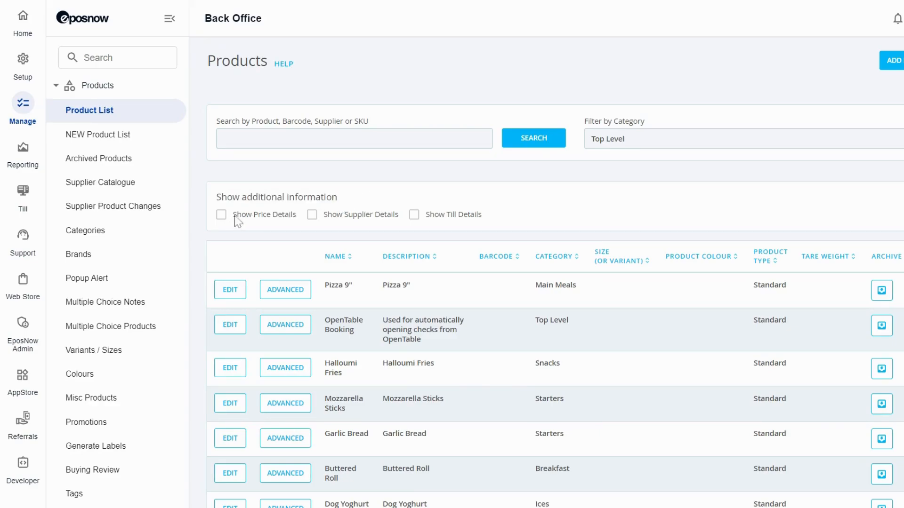
mouse_move(352, 224)
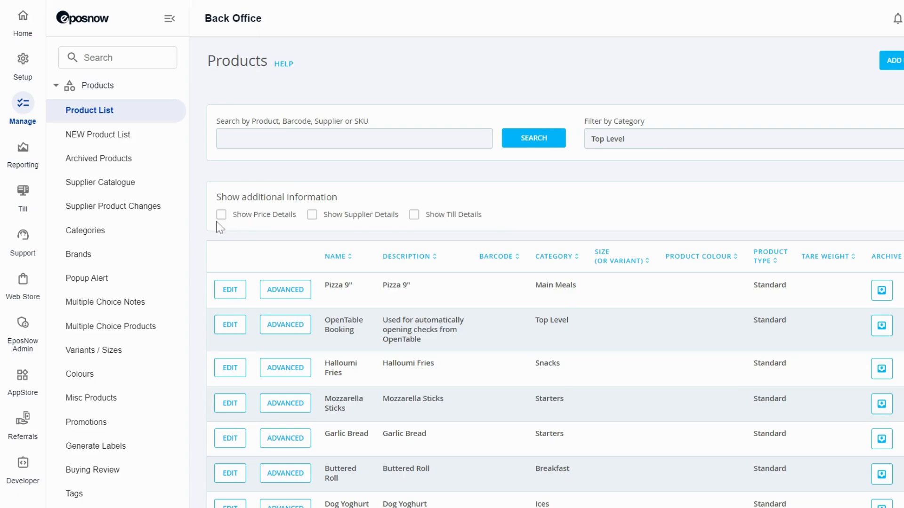
mouse_move(221, 215)
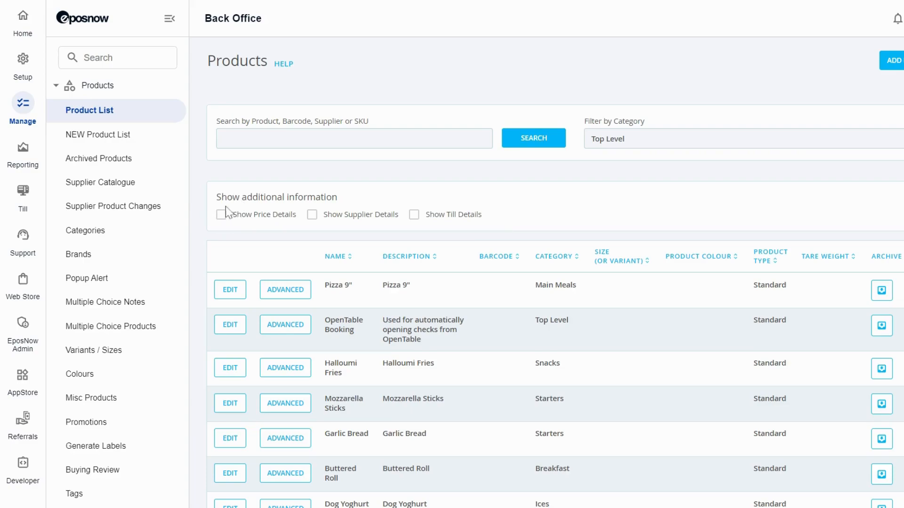
Tick Show Price Details to add cost price, tax, sale price and margin columns.
left_click(220, 214)
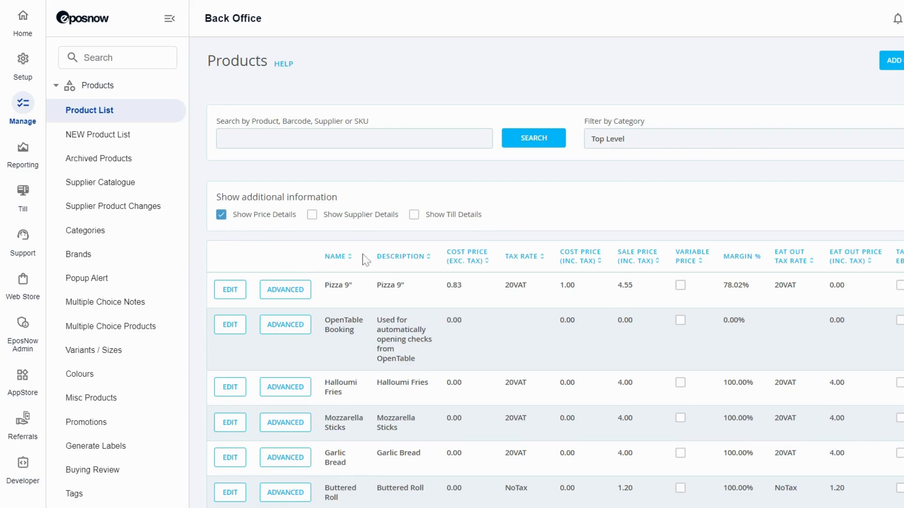
scroll("down", 3)
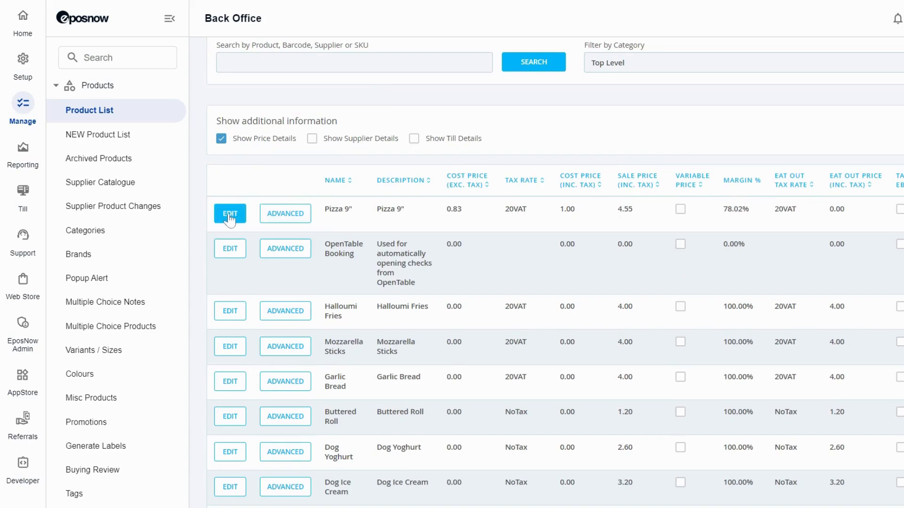
Edit the Pizza 9" row and review eat-out price, RRP, barcode and category fields.
left_click(229, 213)
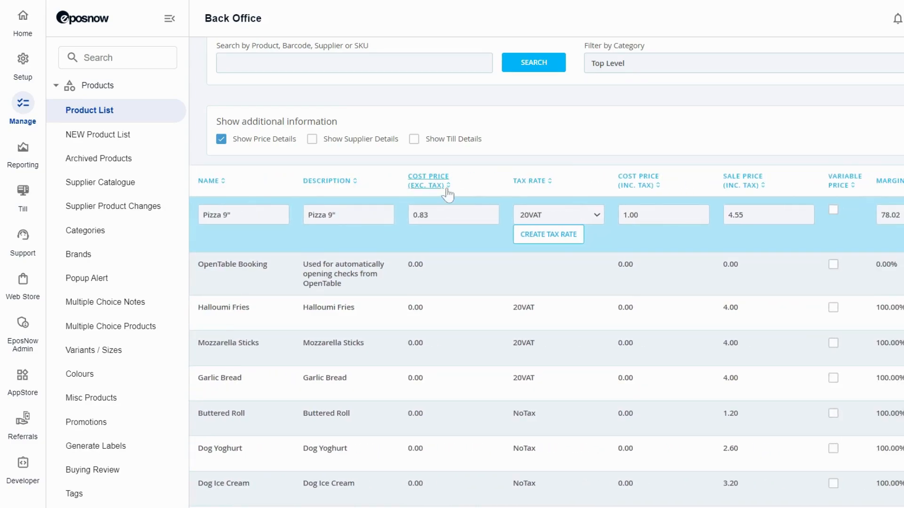
mouse_move(624, 243)
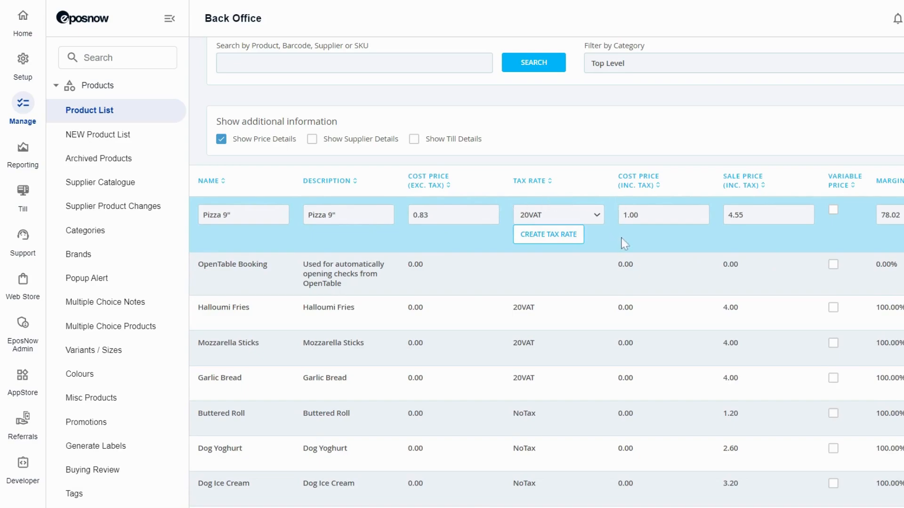
scroll("right", 3)
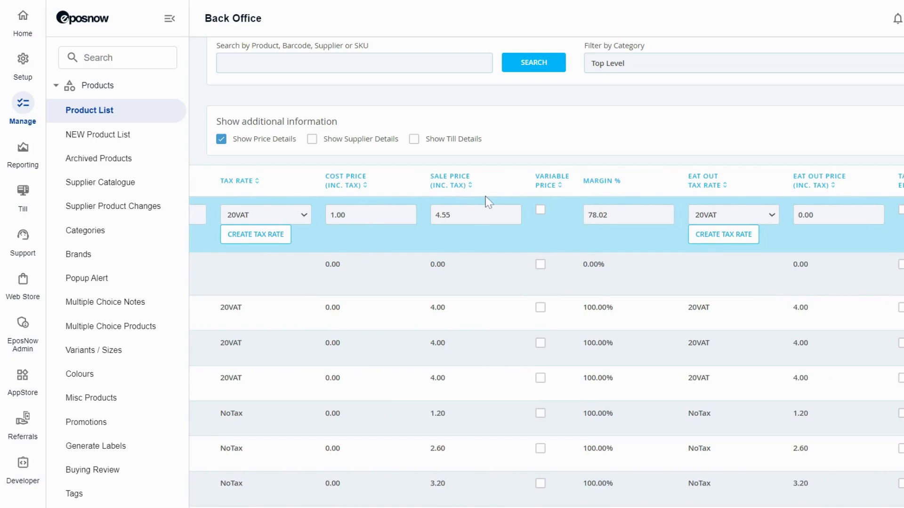
mouse_move(557, 171)
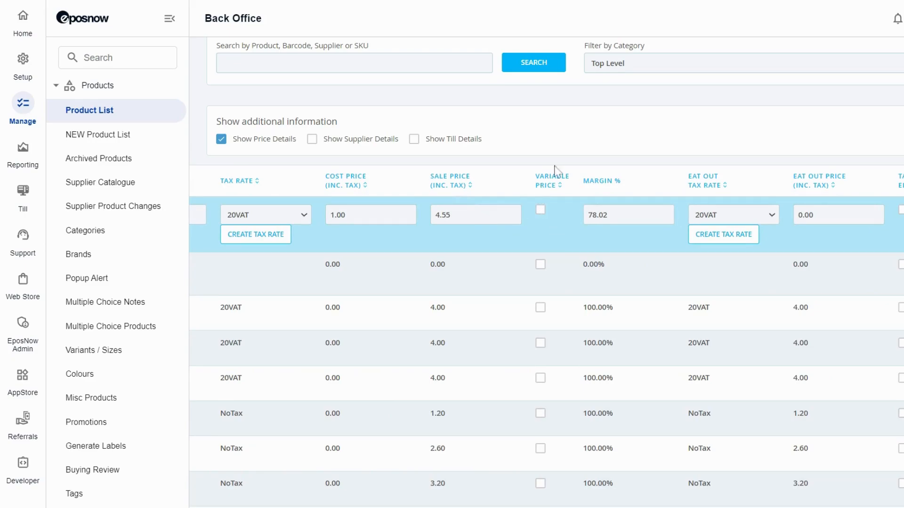
mouse_move(563, 232)
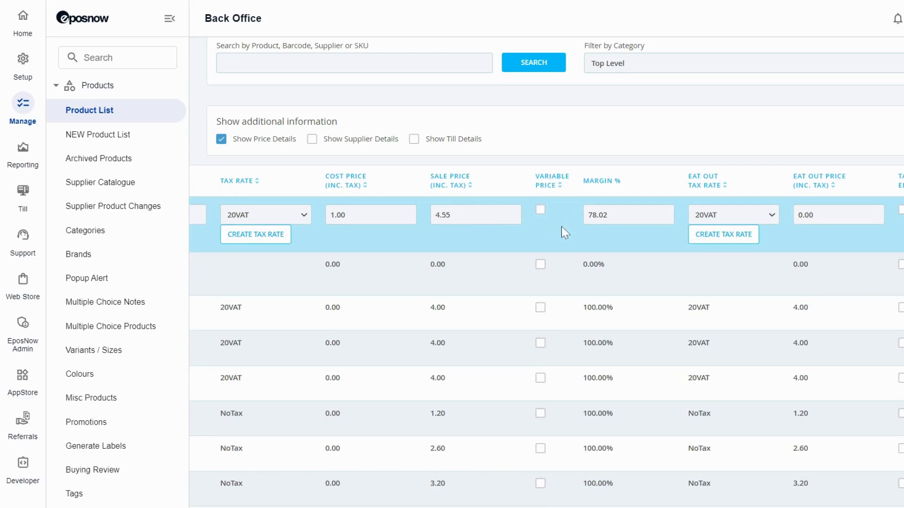
scroll("right", 3)
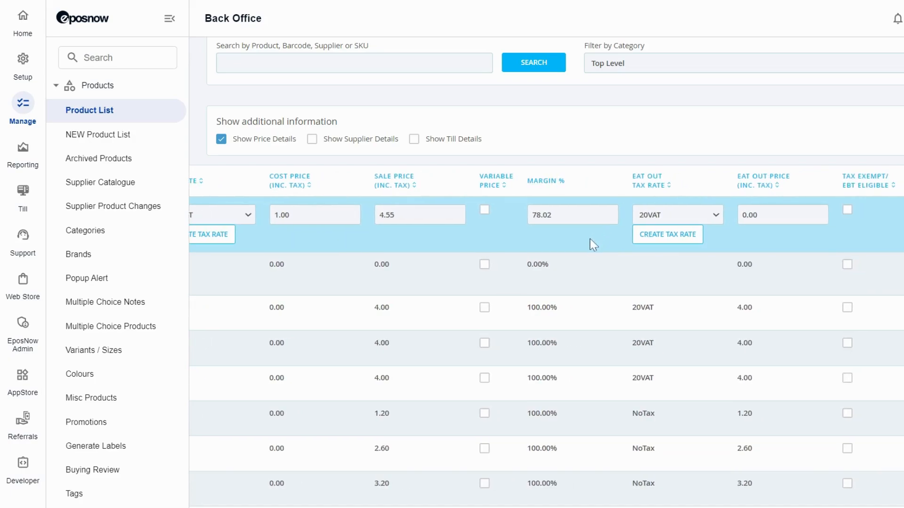
scroll("right", 3)
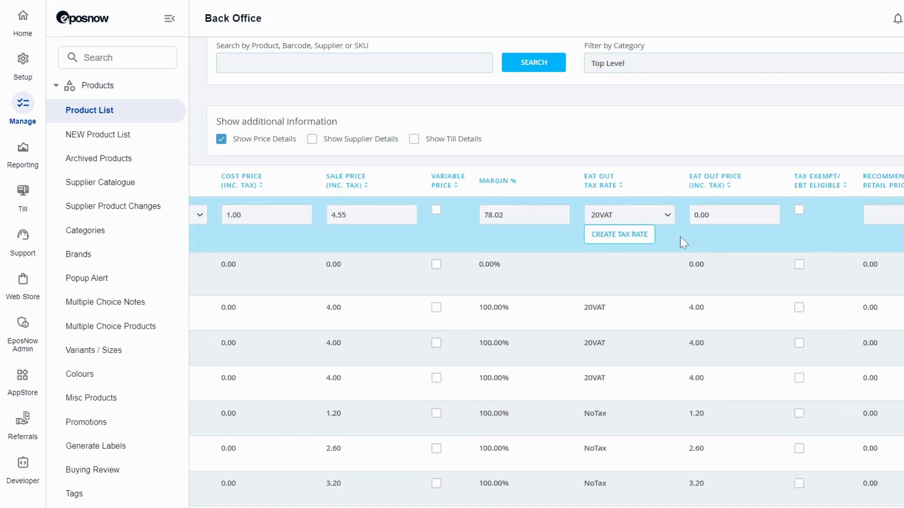
scroll("right", 3)
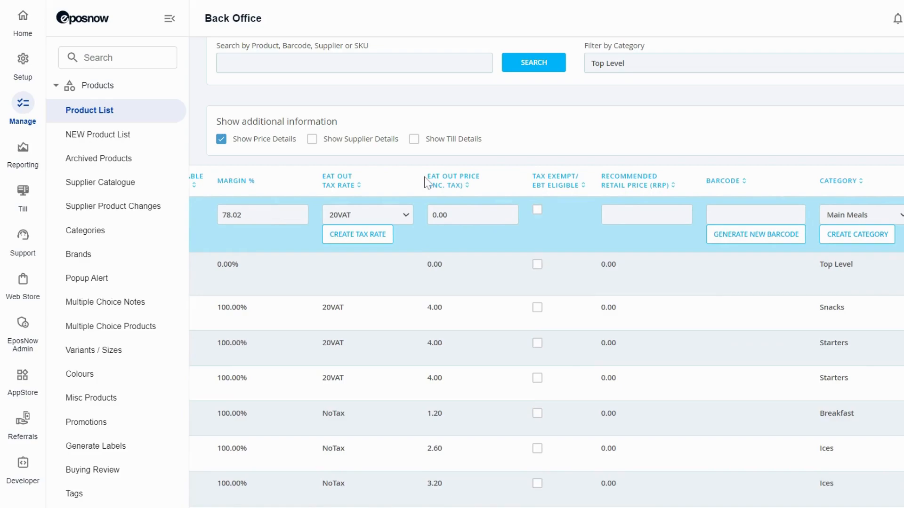
mouse_move(542, 194)
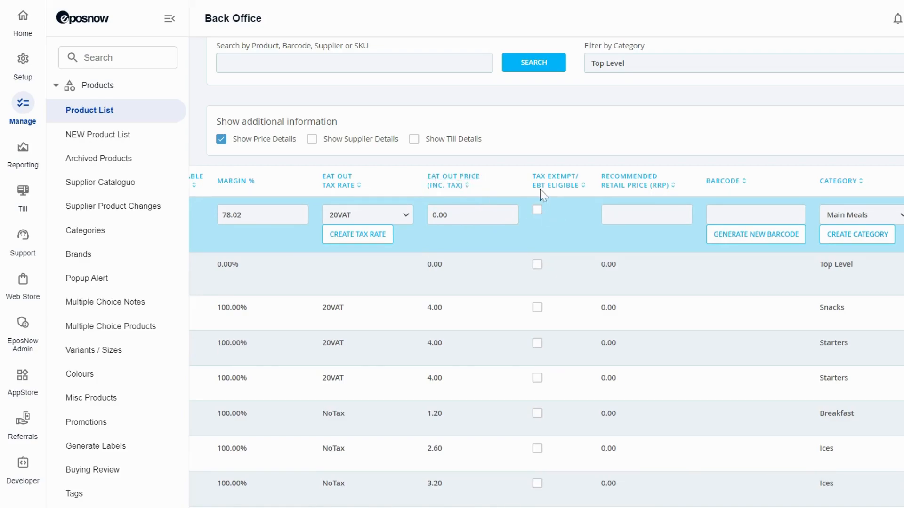
mouse_move(553, 220)
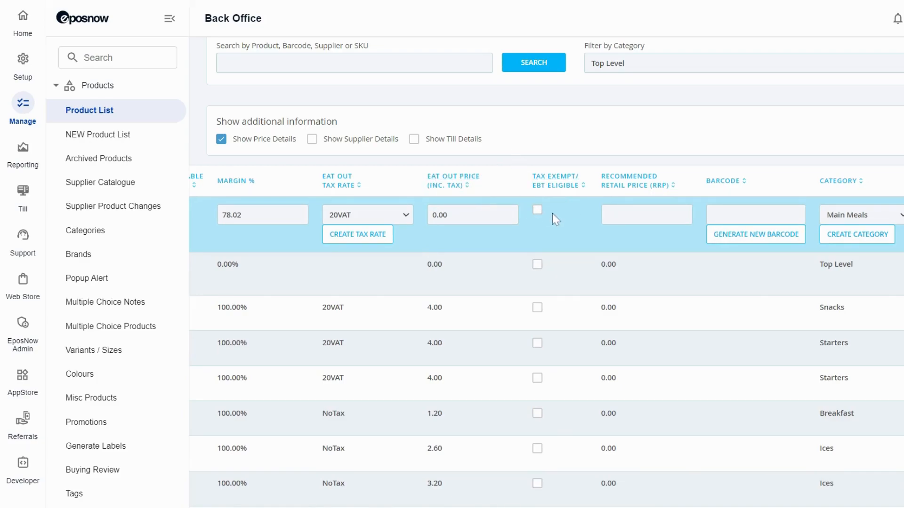
mouse_move(510, 233)
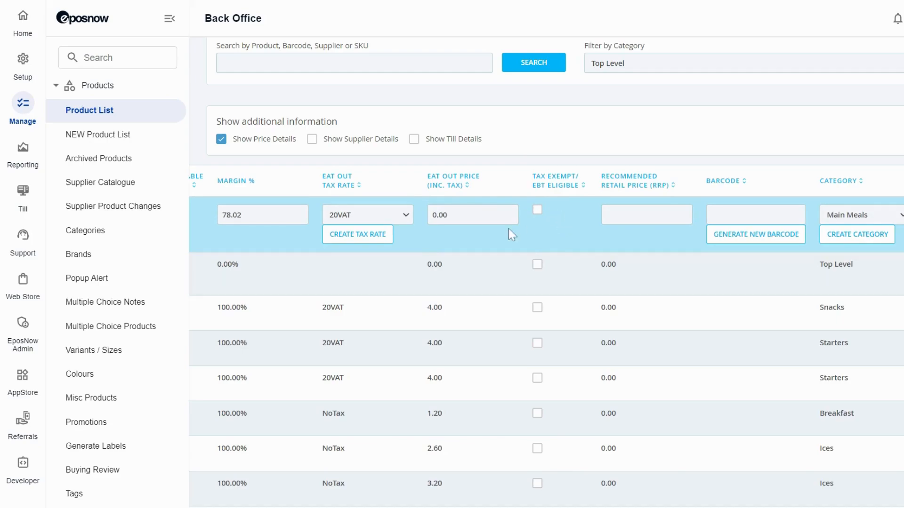
scroll("right", 3)
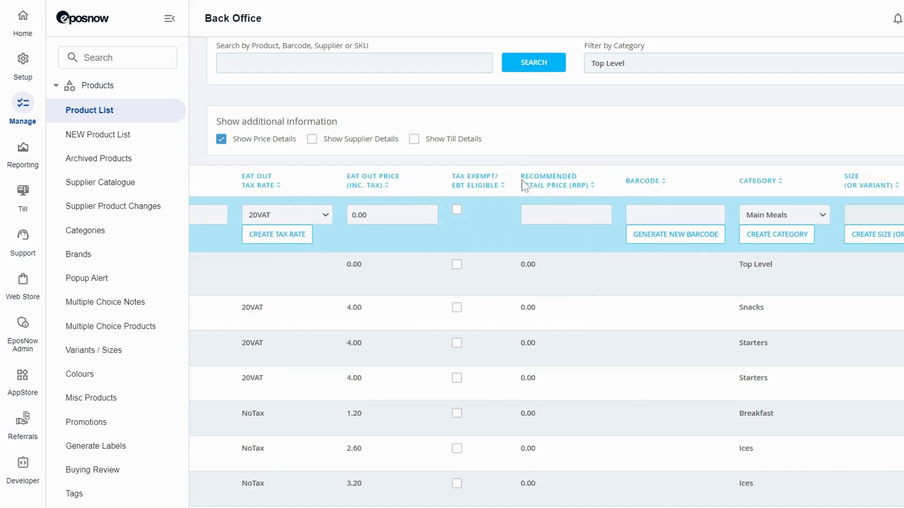
mouse_move(612, 238)
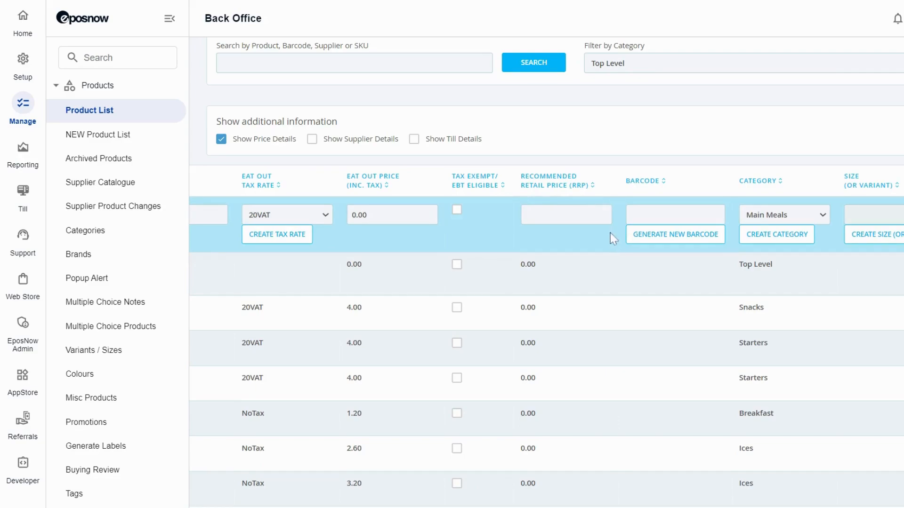
scroll("right", 3)
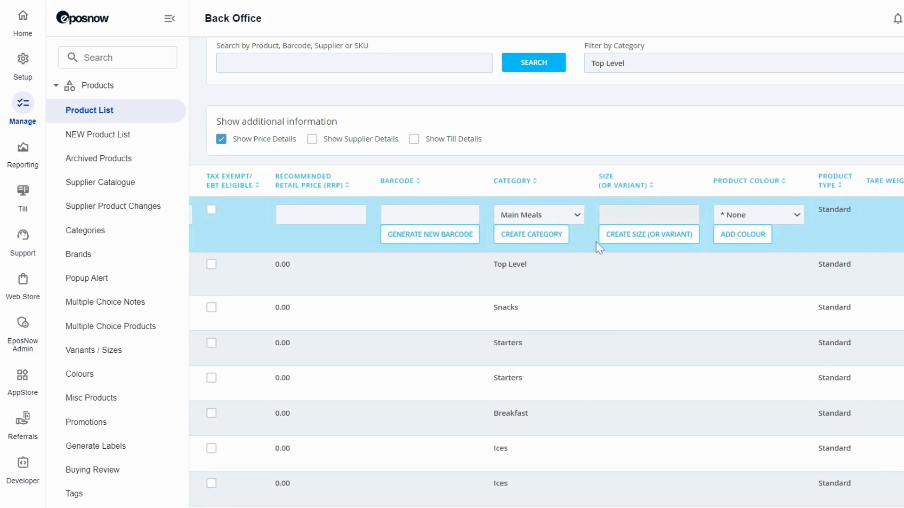
scroll("right", 3)
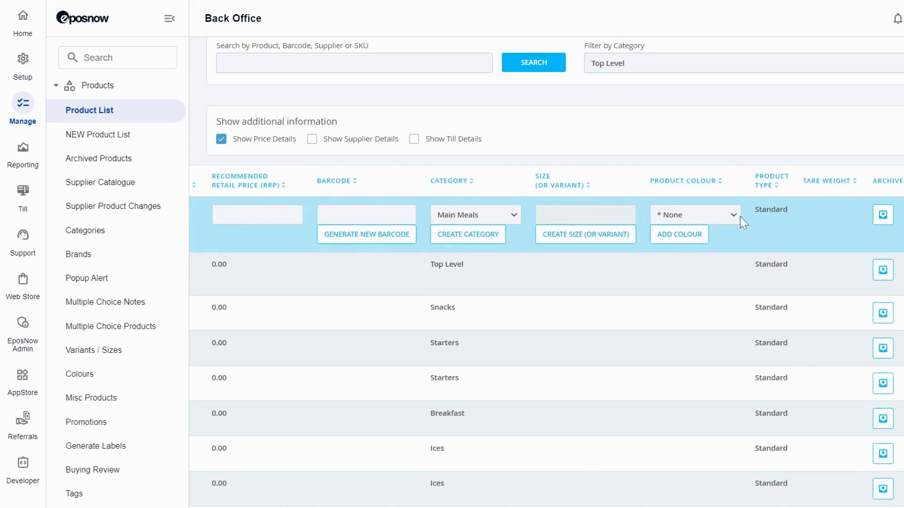
mouse_move(270, 240)
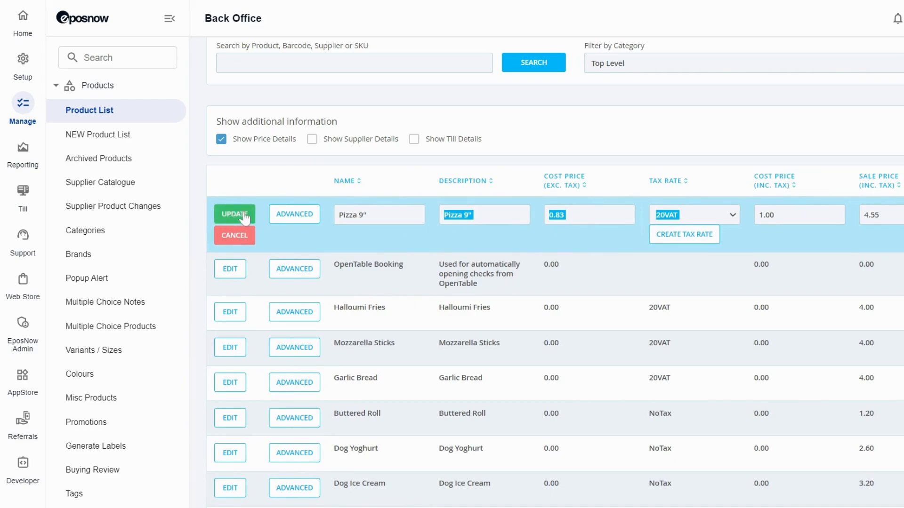
Update Pizza 9", giving cost price 1.00, sale price 4.55 and 78.02% margin.
left_click(234, 214)
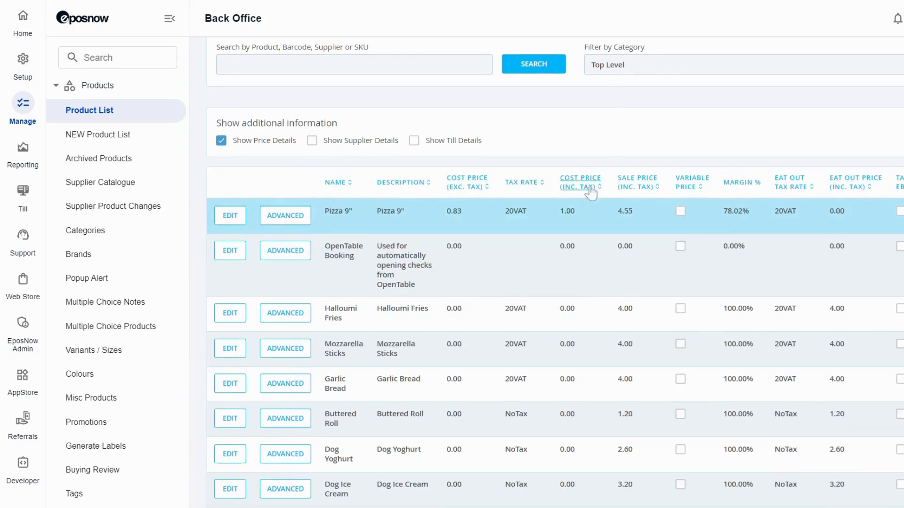
scroll("up", 3)
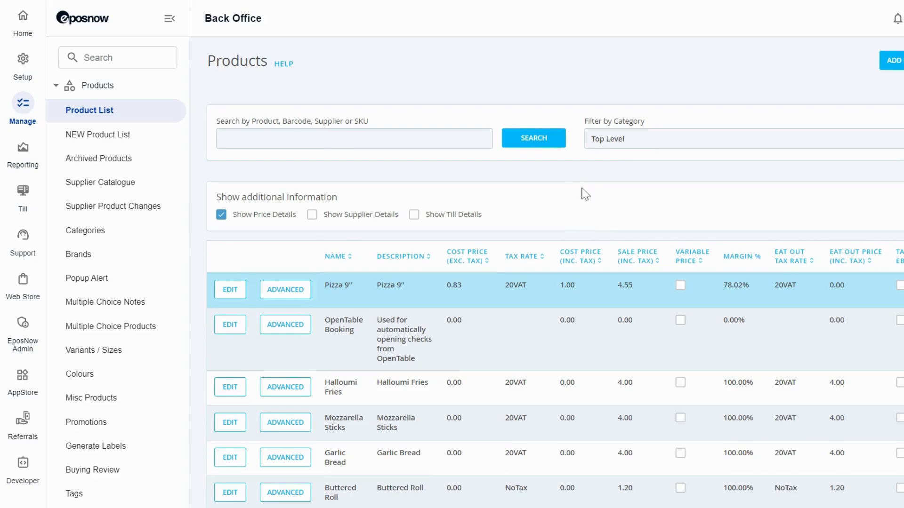